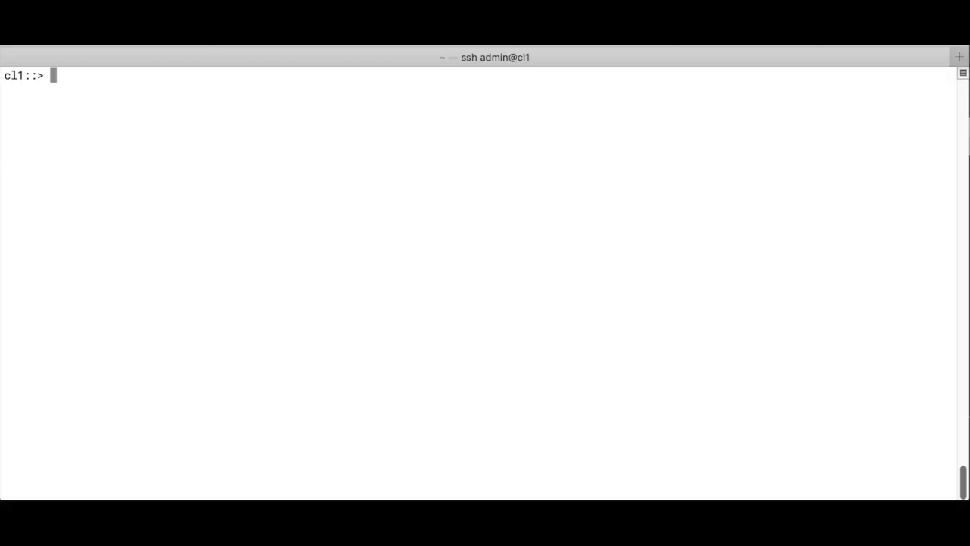
{"action": "mouse_move", "coordinate": [636, 363]}
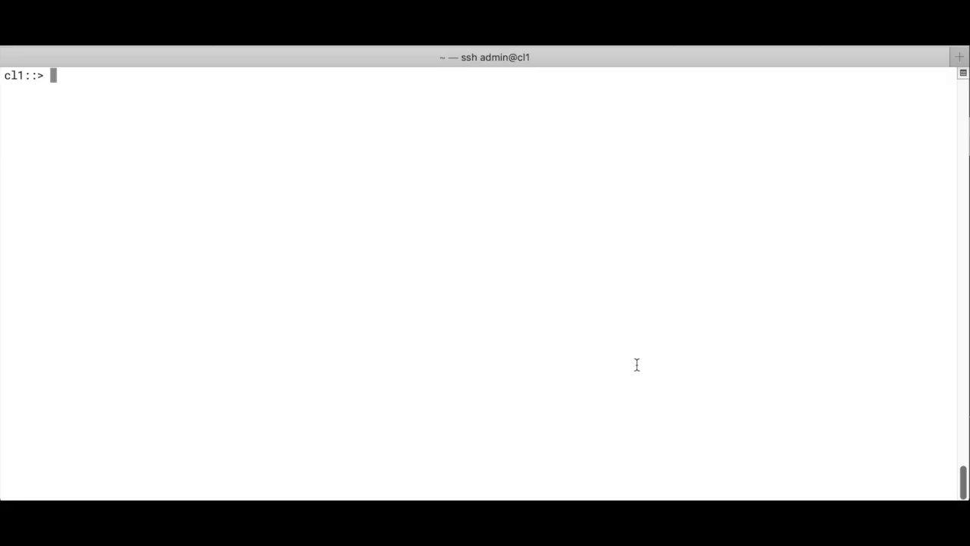
- Run 'ipspace show' and point out the Default broadcast domain and Cluster vserver entries
{"action": "type", "text": "ipspace show"}
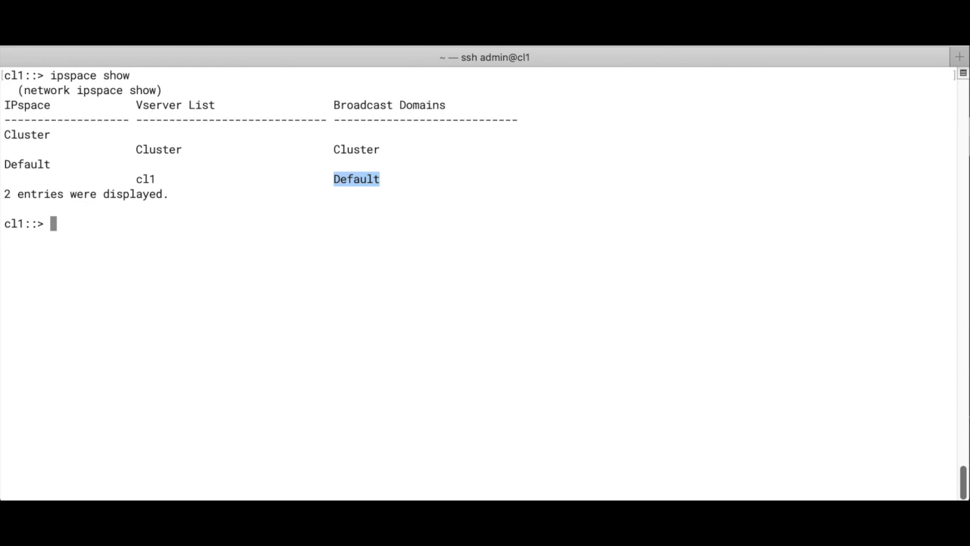
{"action": "double_click", "coordinate": [146, 179]}
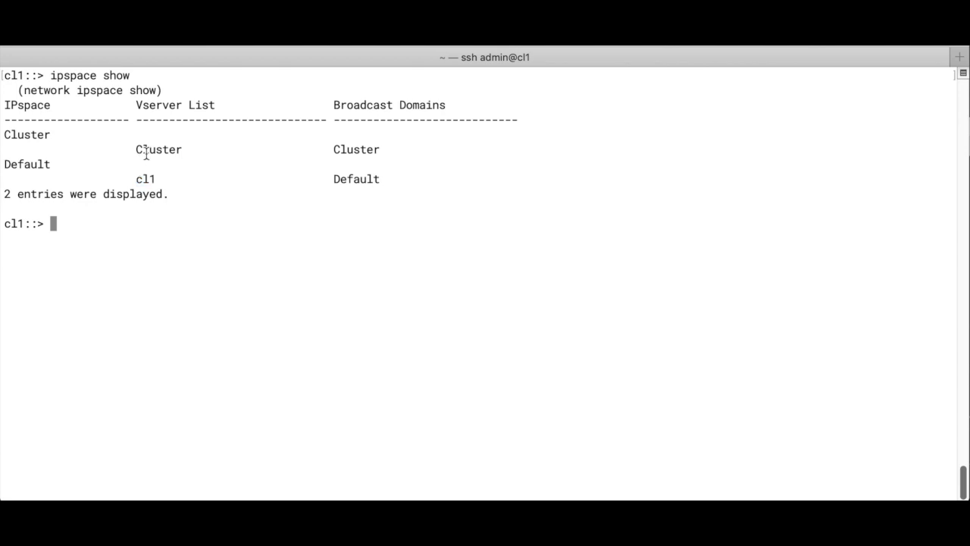
{"action": "double_click", "coordinate": [157, 150]}
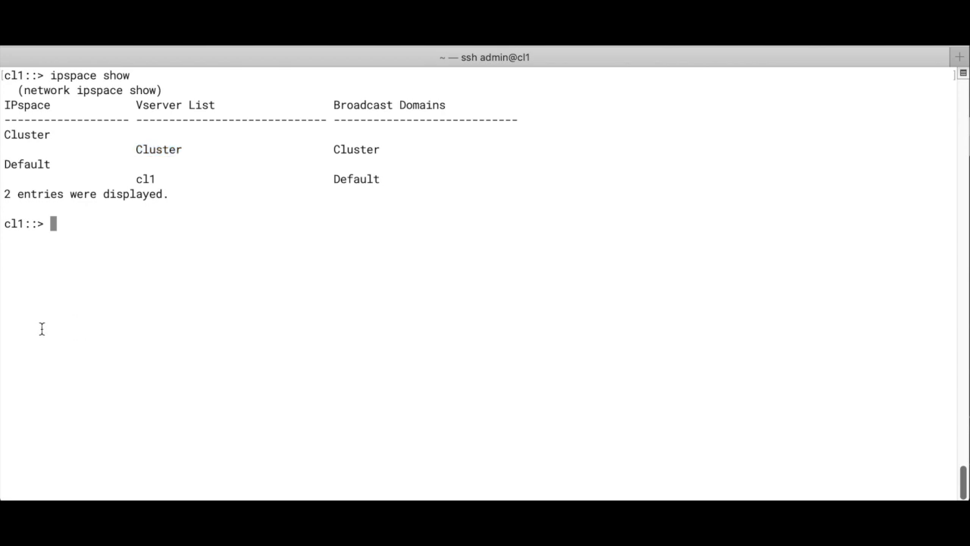
- Run 'broadcast-domain show' to list the broadcast domains, then clear the screen
{"action": "type", "text": "broadcast-domain show"}
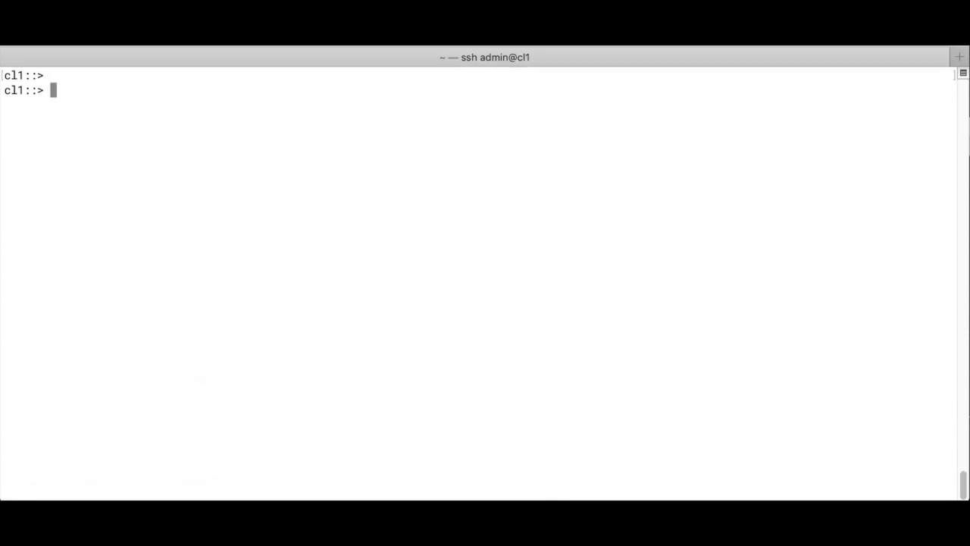
- Create VLAN e0f-10 on cl1-01 and cl1-02 and confirm it with 'vlan show'
{"action": "type", "text": "vlan create -node cl1-01 -vlan-name e0f-10"}
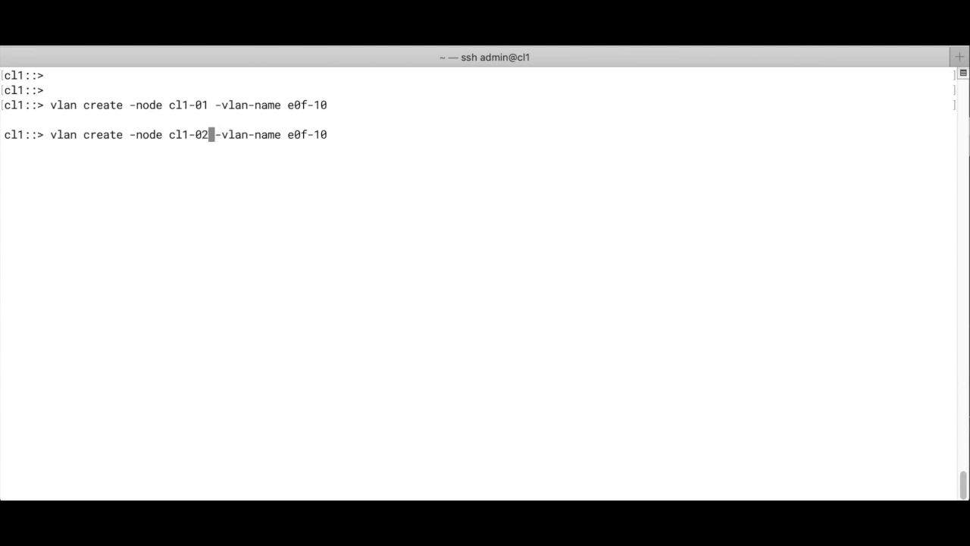
{"action": "type", "text": "vlan show"}
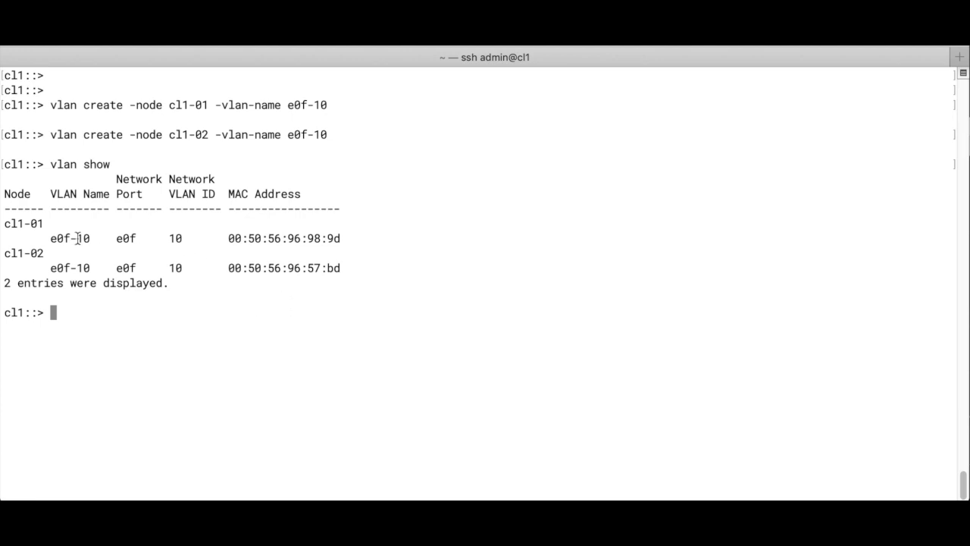
{"action": "double_click", "coordinate": [70, 238]}
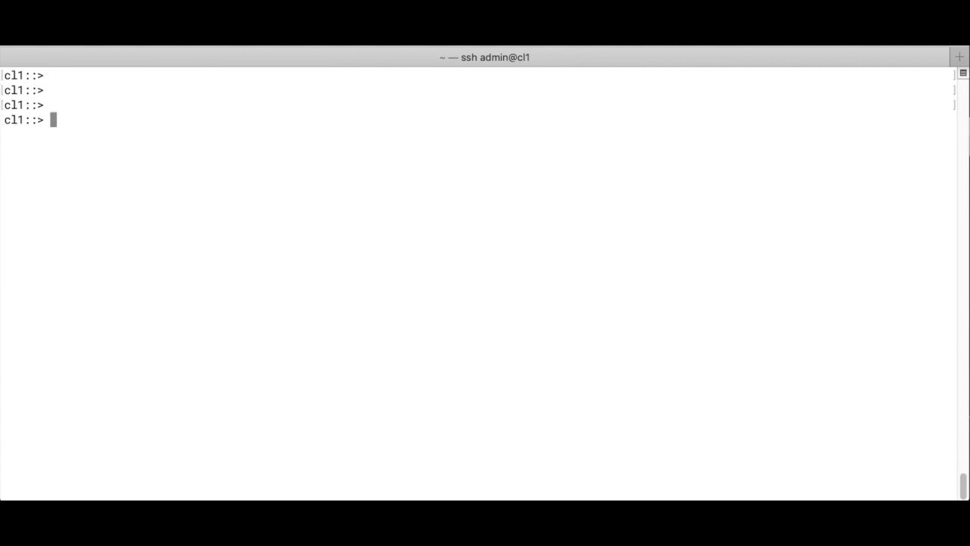
- Create IP space vlan-space, then broadcast domain vlan-bc with MTU 1500 on cl1-01:e0f-10 and cl1-02:e0f-10
{"action": "type", "text": "ipspace create vlan-space"}
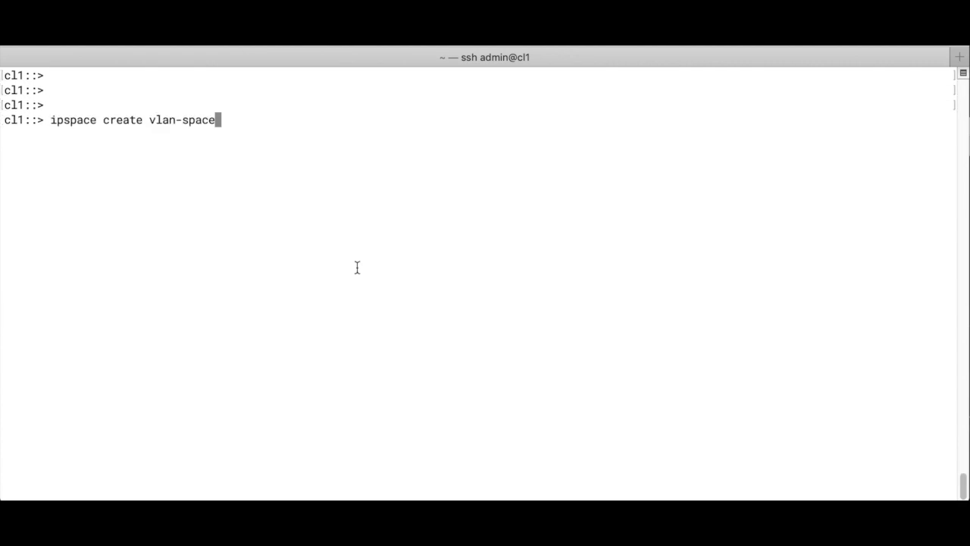
{"action": "double_click", "coordinate": [182, 120]}
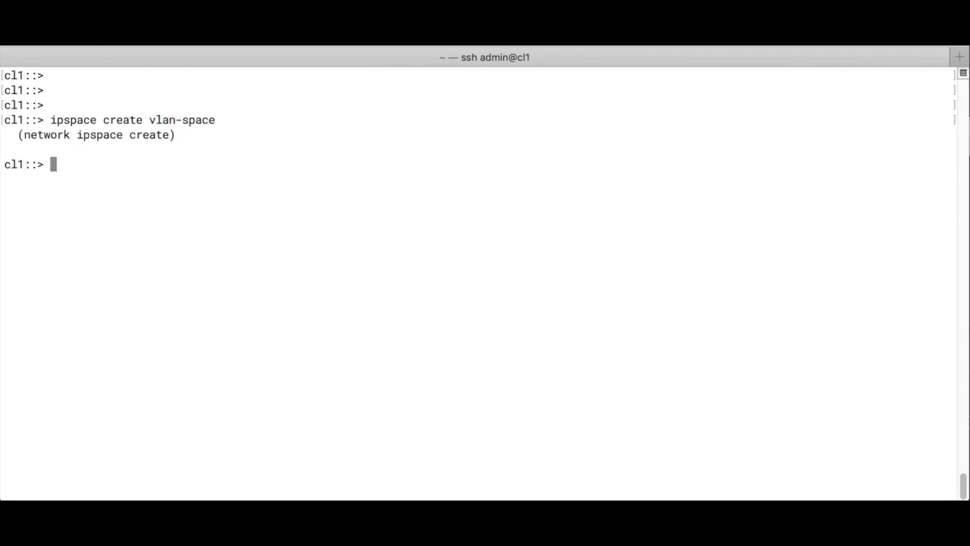
{"action": "type", "text": "broadcast-domain create -broadcast-domain vlan-bc -mtu 1500 -ipspace vlan-space -ports cl1-01:e0f-10,cl1-02:e0f-10"}
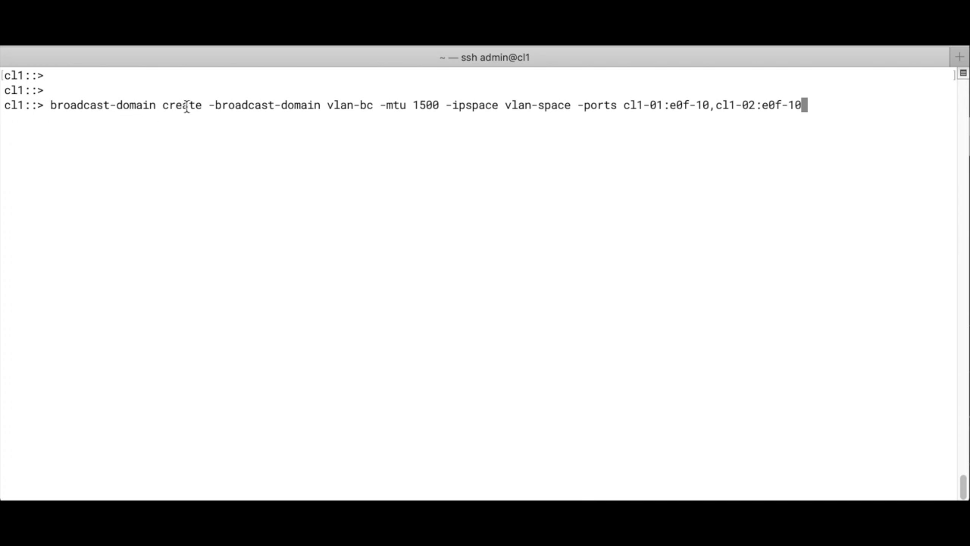
{"action": "double_click", "coordinate": [182, 105]}
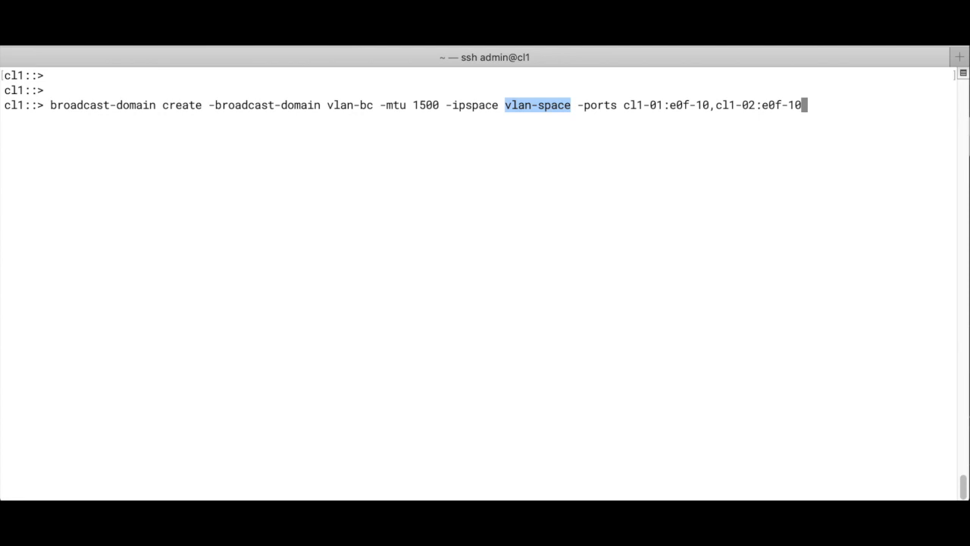
{"action": "mouse_move", "coordinate": [527, 143]}
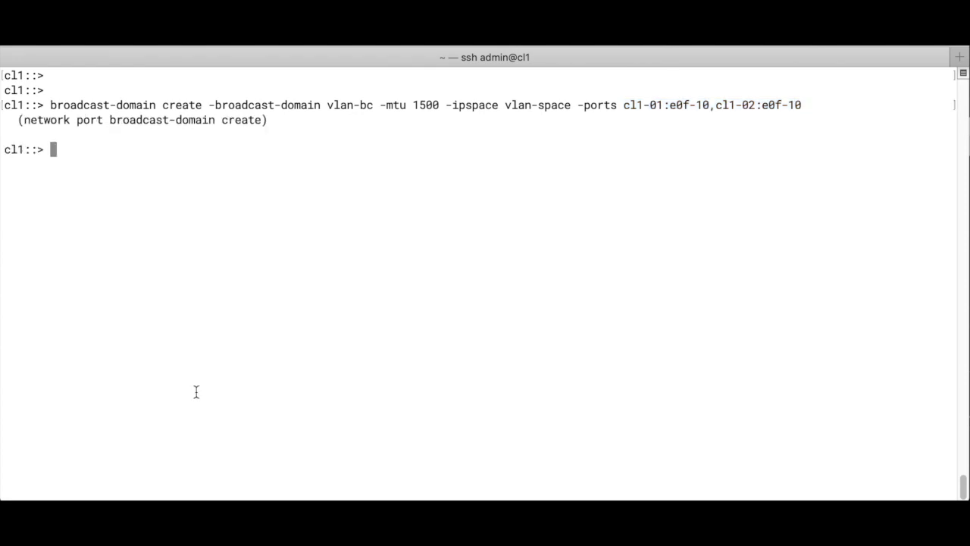
- Create subnet vlan-subnet 10.10.10.0/24 on vlan-bc in vlan-space and point out its parameters
{"action": "type", "text": "subnet create -subnet-name vlan-subnet -broadcast-domain vlan-bc -subnet 10.10.10.0/24 -ipspace vlan-space"}
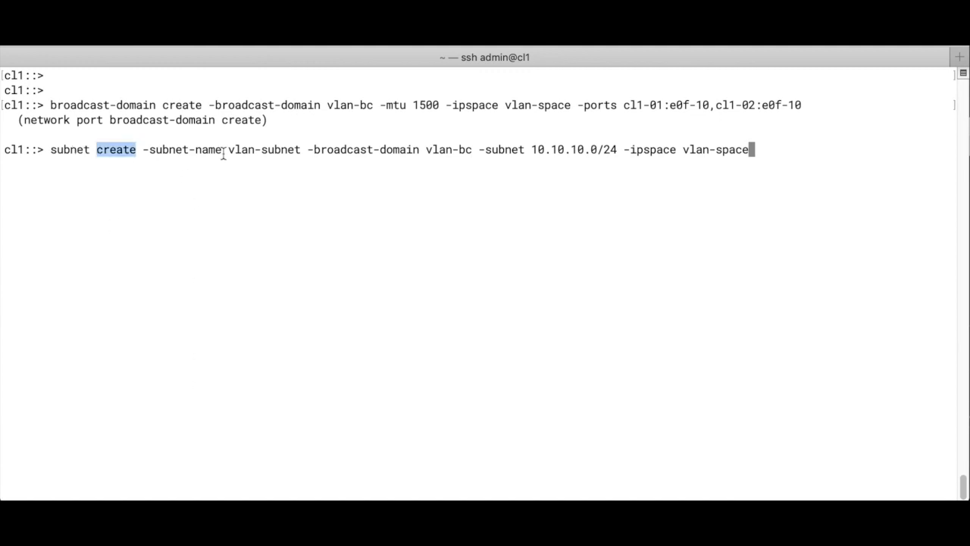
{"action": "double_click", "coordinate": [264, 150]}
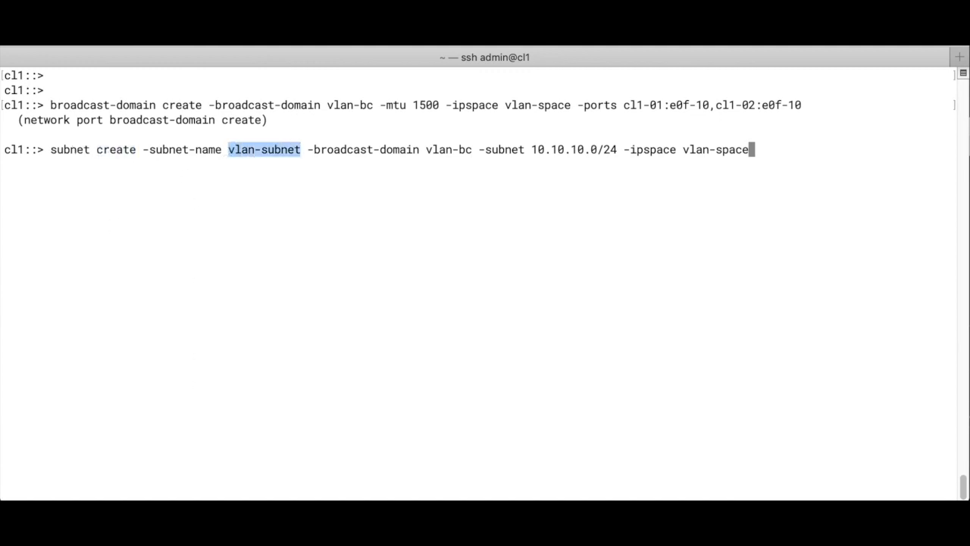
{"action": "mouse_move", "coordinate": [415, 155]}
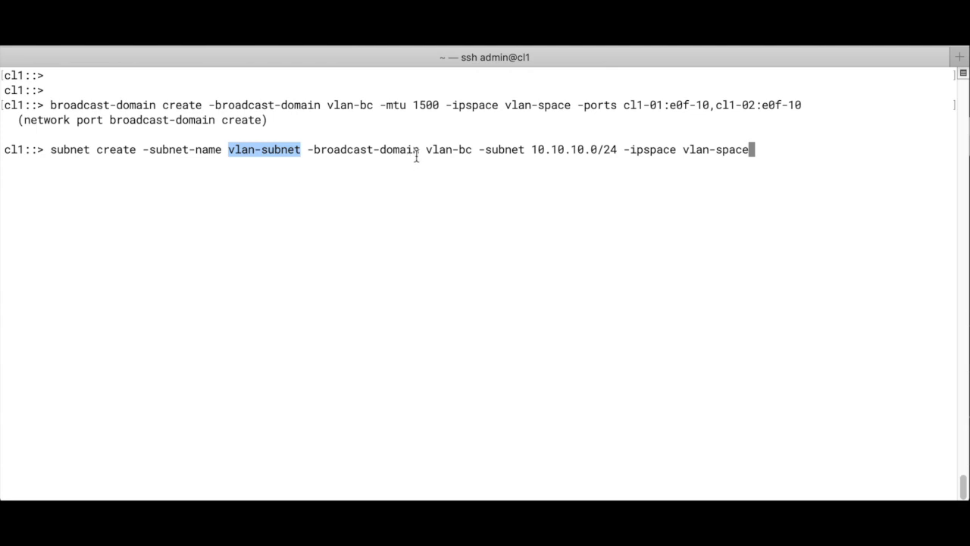
{"action": "double_click", "coordinate": [447, 150]}
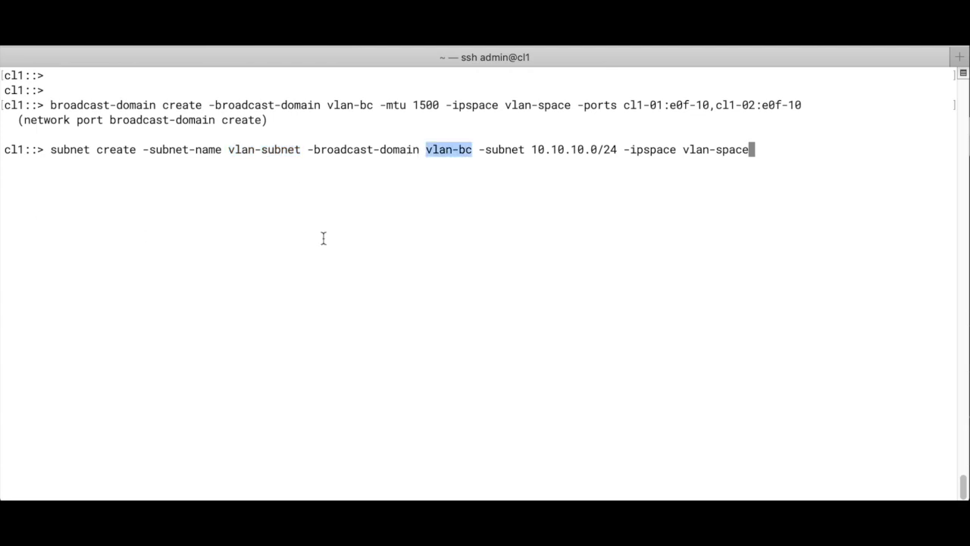
{"action": "double_click", "coordinate": [575, 150]}
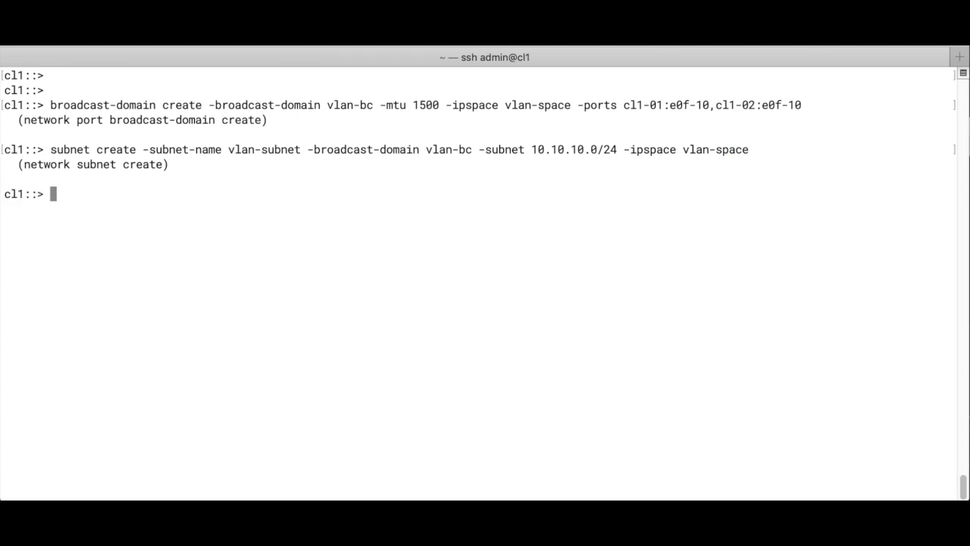
- Run 'ipspace show', 'broadcast-domain show' and 'subnet show' to confirm vlan-space, vlan-bc and vlan-subnet
{"action": "type", "text": "ipspace show"}
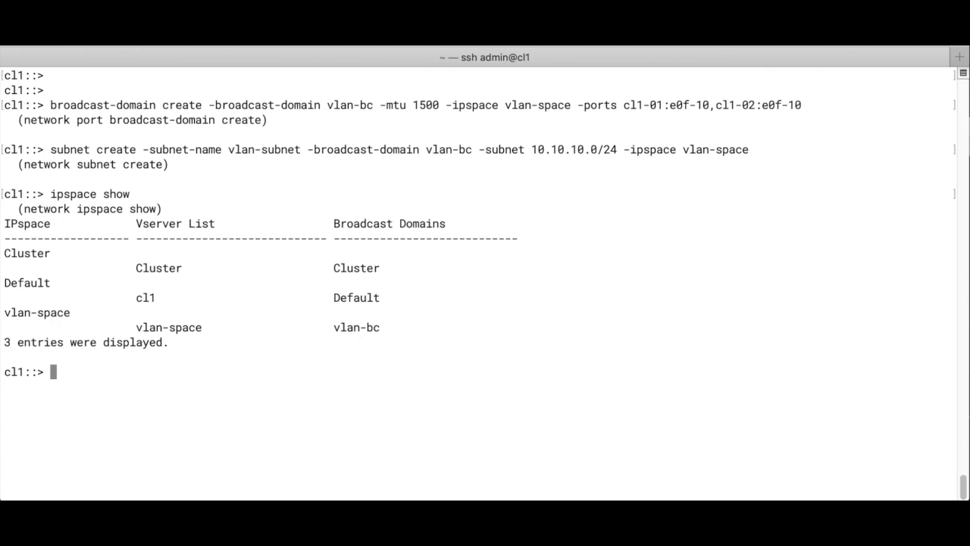
{"action": "type", "text": "broadcast-domain show"}
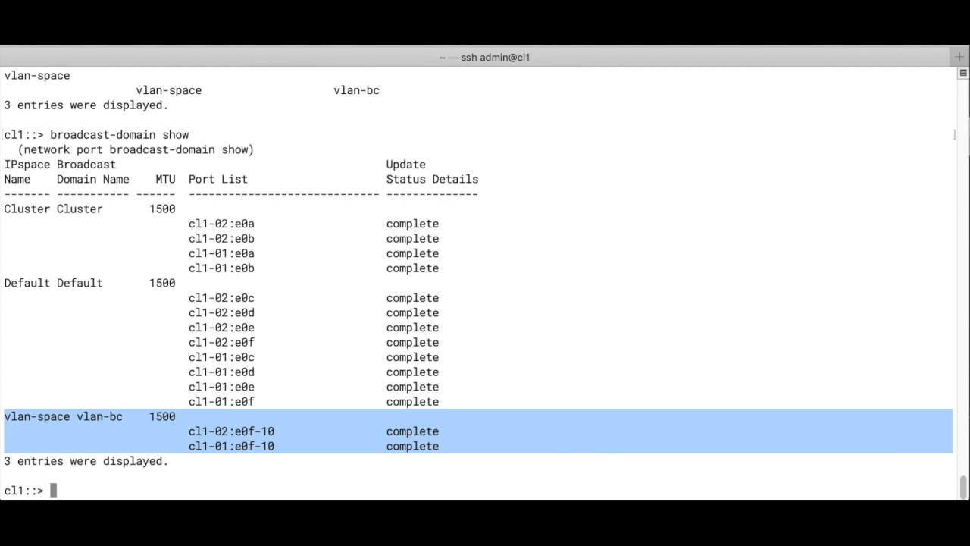
{"action": "type", "text": "subnet show"}
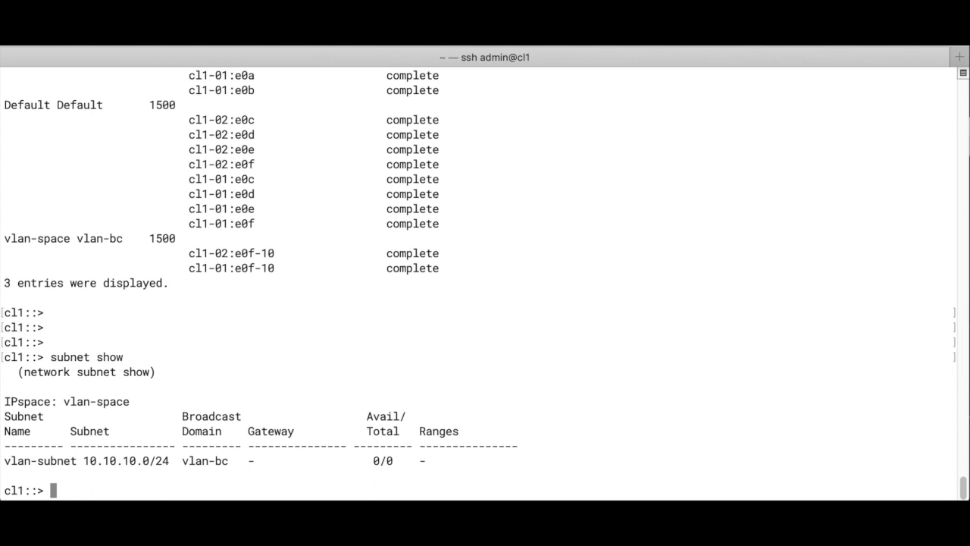
{"action": "type", "text": "failov"}
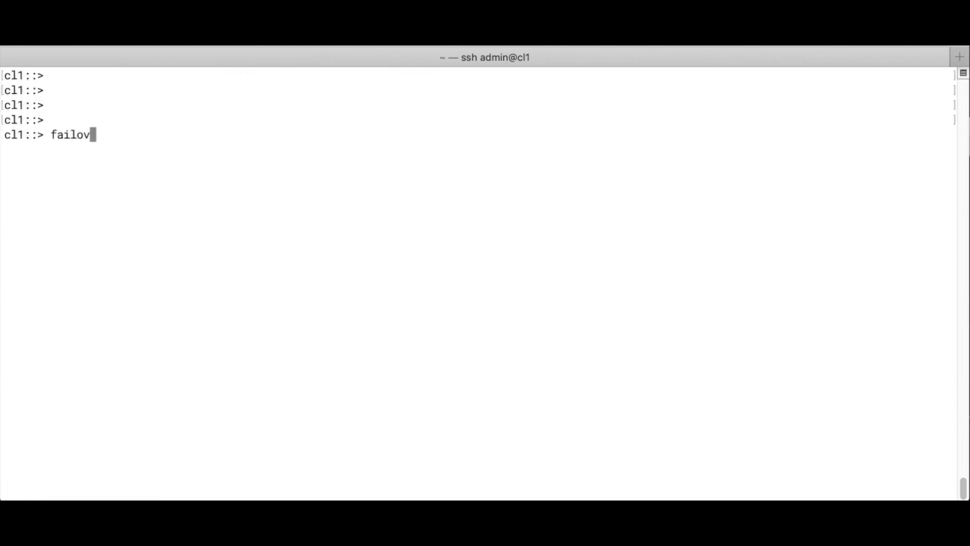
- Run 'failover-group show' to review the failover groups, then clear the screen
{"action": "type", "text": "er-group s"}
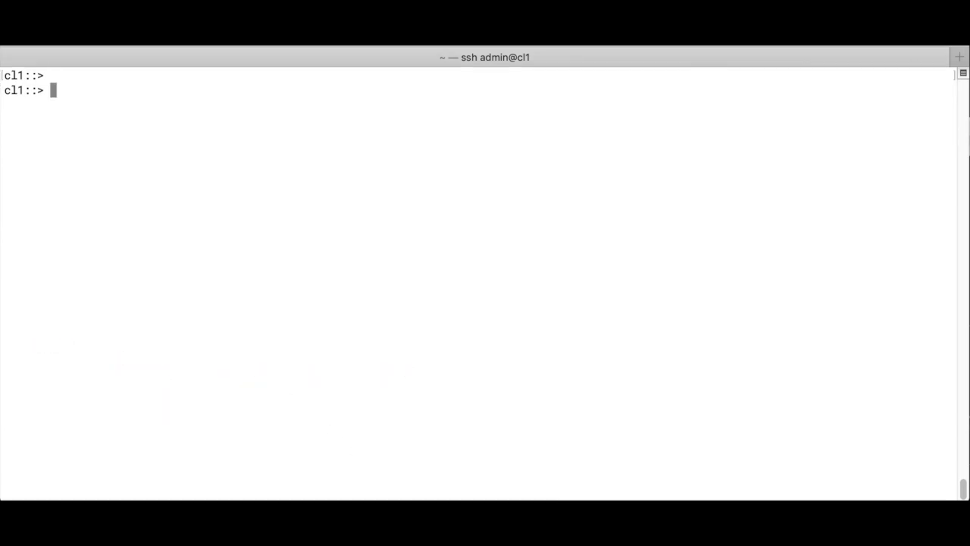
- Delete subnet vlan-subnet, broadcast domain vlan-bc and IP space vlan-space
{"action": "type", "text": "subnet delete -subnet-name vlan-subnet -ipspace vlan-space"}
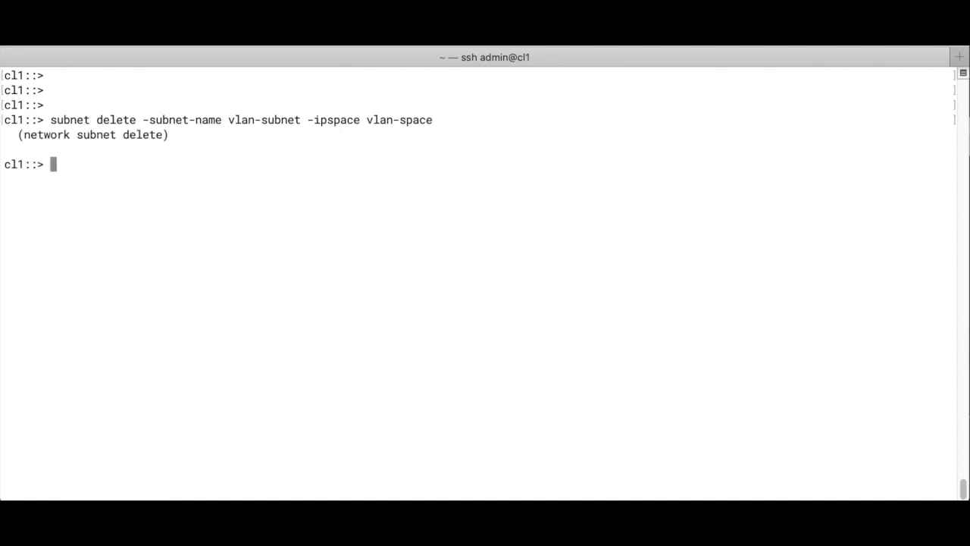
{"action": "type", "text": "broadcast-domain delete -broadcast-domain vlan-bc -ipspace vlan-space"}
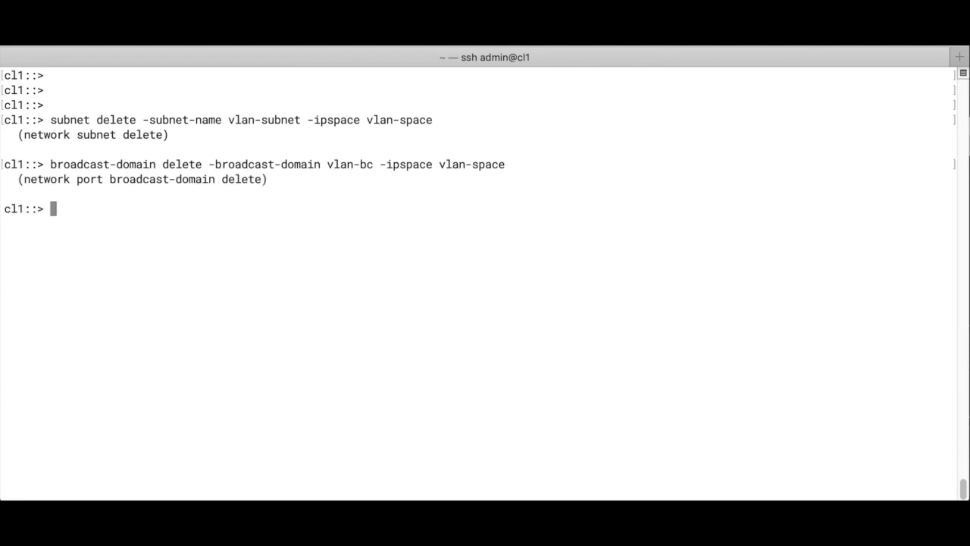
{"action": "type", "text": "ipspace delete -ipspace"}
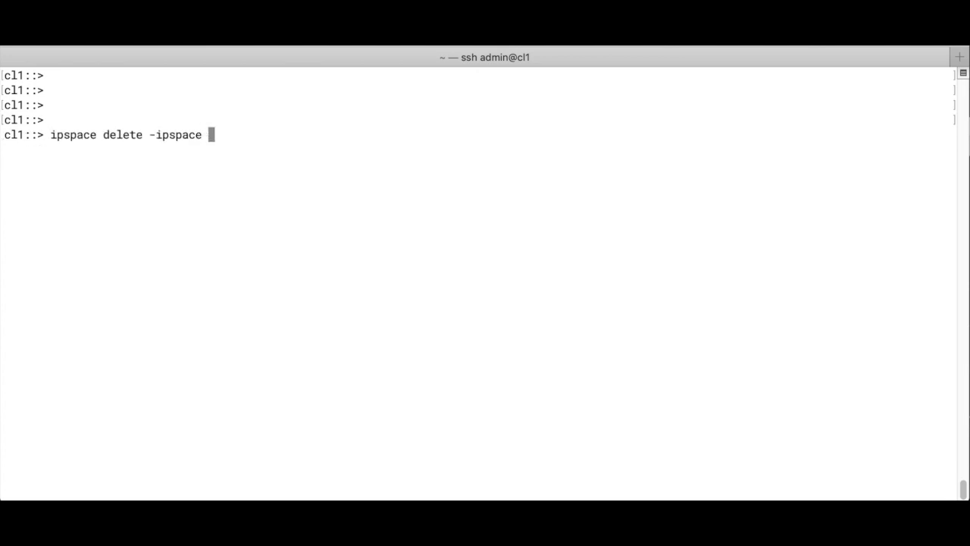
{"action": "type", "text": "vlan"}
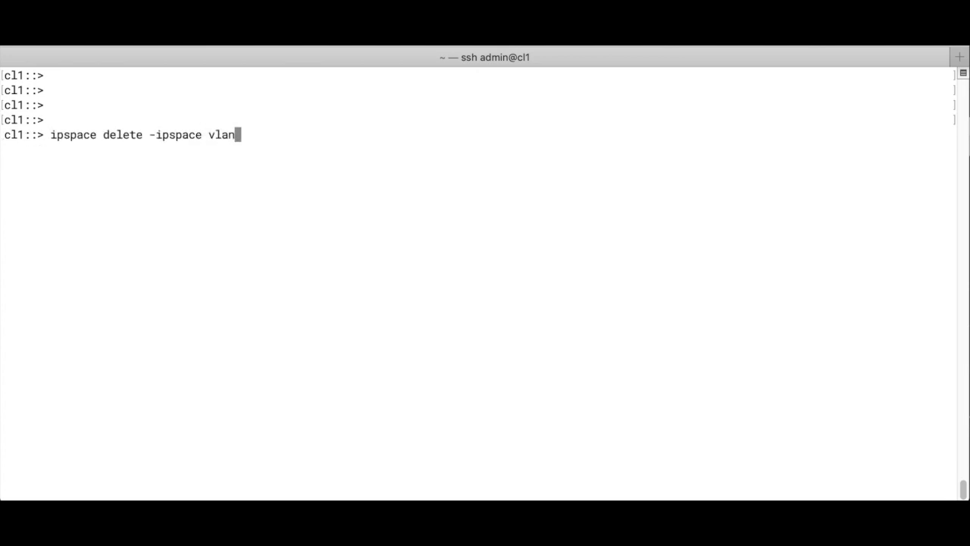
{"action": "type", "text": "-space"}
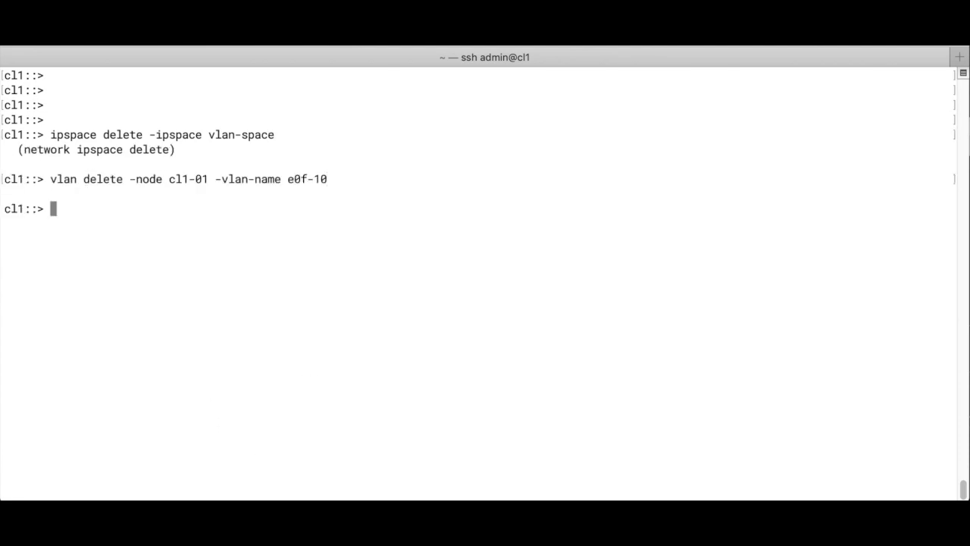
- Delete VLAN e0f-10 on nodes cl1-01 and cl1-02
{"action": "type", "text": "vlan delete -node cl1-02 -vlan-name e0f-10"}
{"action": "type", "text": "fail"}
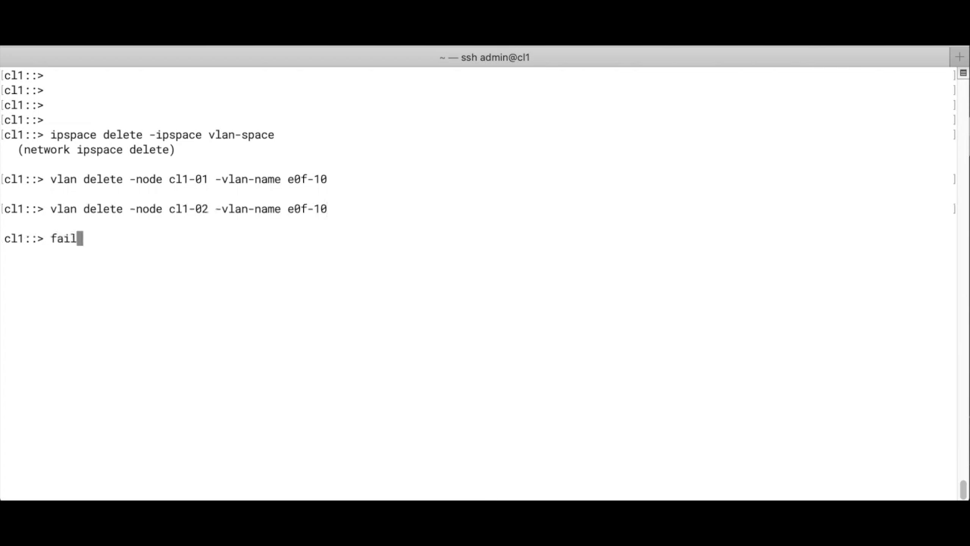
- Run 'failover-group show' and highlight the listing showing only Cluster and Default groups
{"action": "type", "text": "over-group show"}
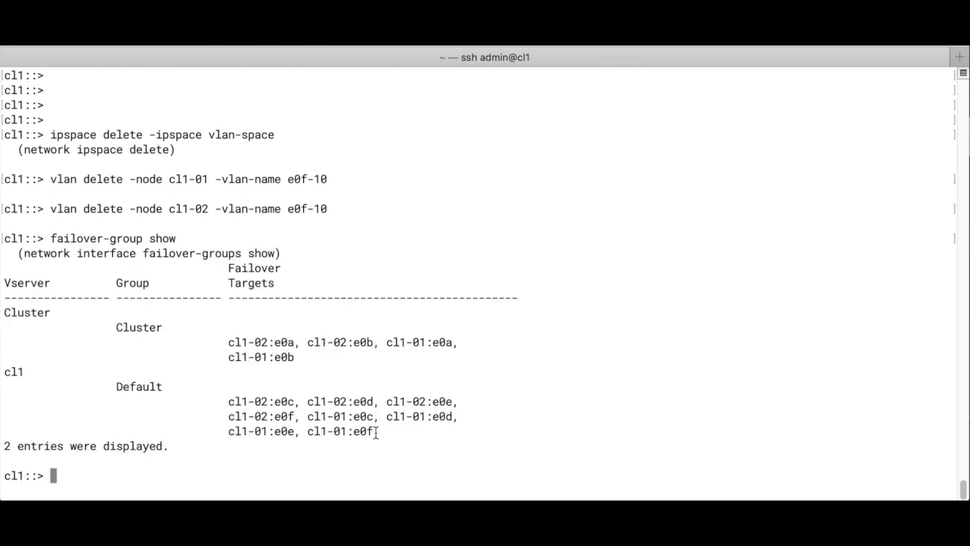
{"action": "left_click_drag", "start_coordinate": [3, 312], "coordinate": [373, 431]}
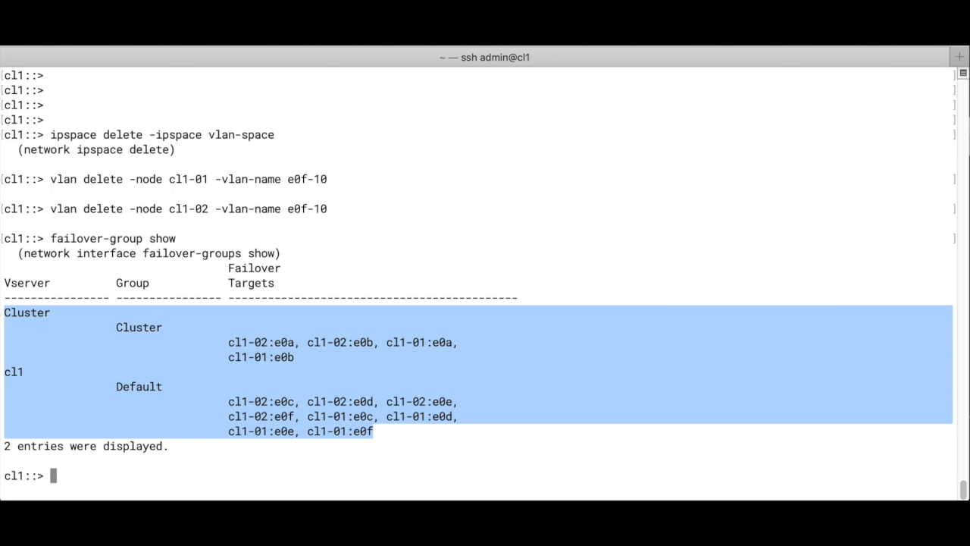